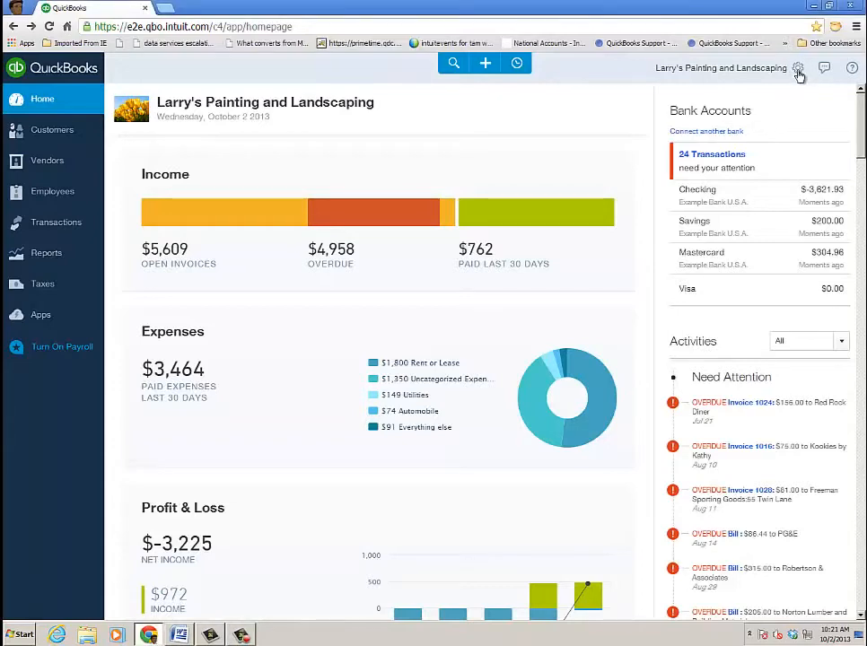
Open Company Settings from the gear menu.
left_click(797, 69)
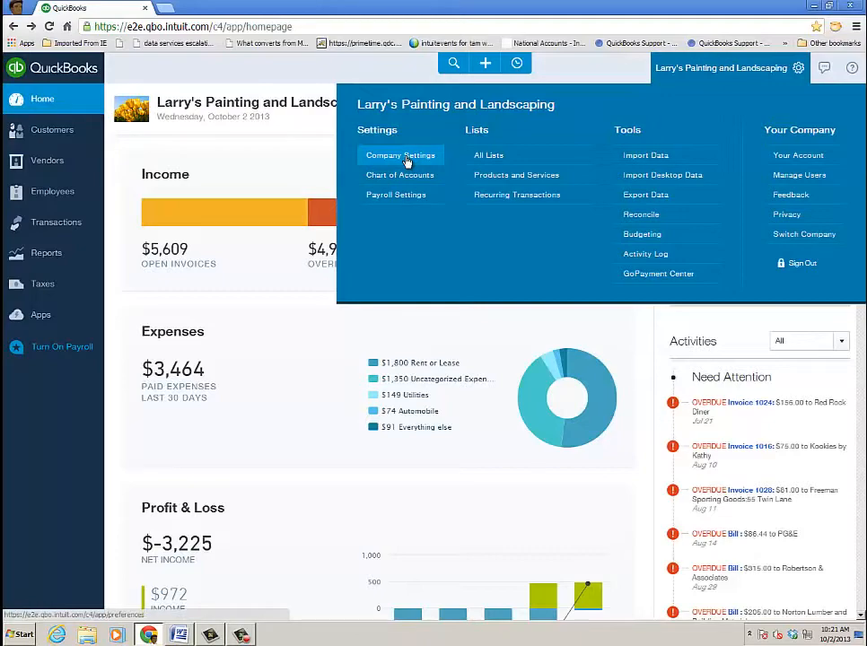
left_click(400, 154)
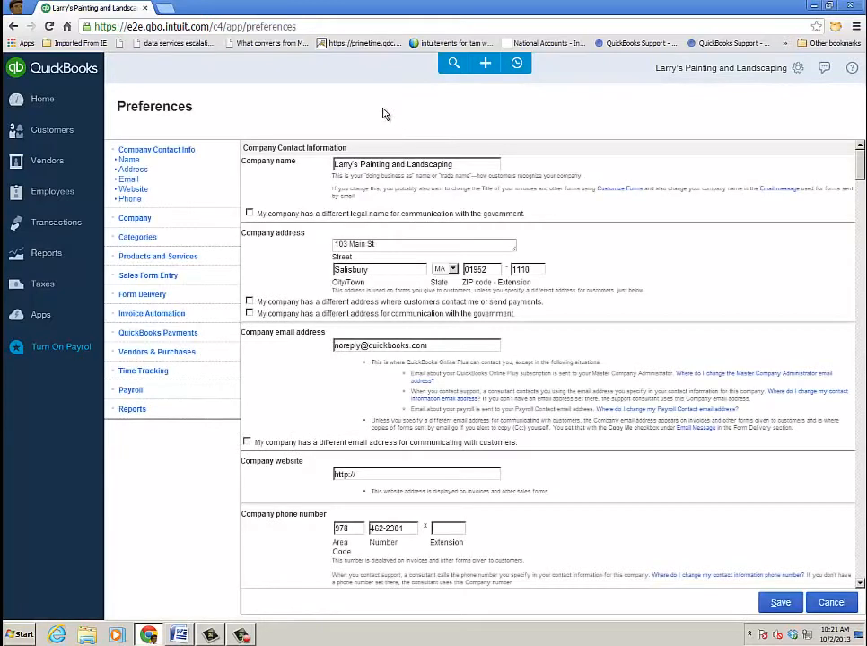
mouse_move(175, 183)
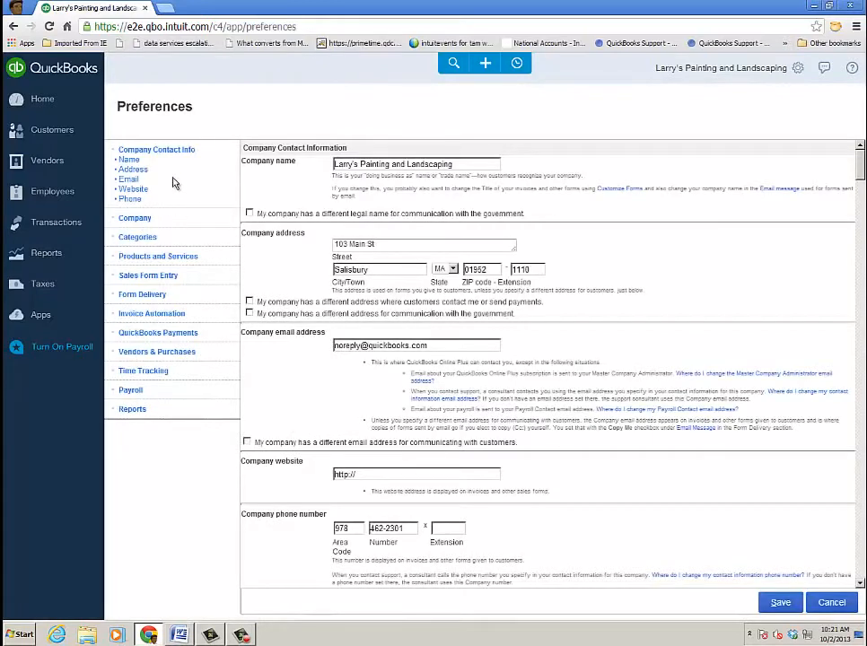
mouse_move(385, 108)
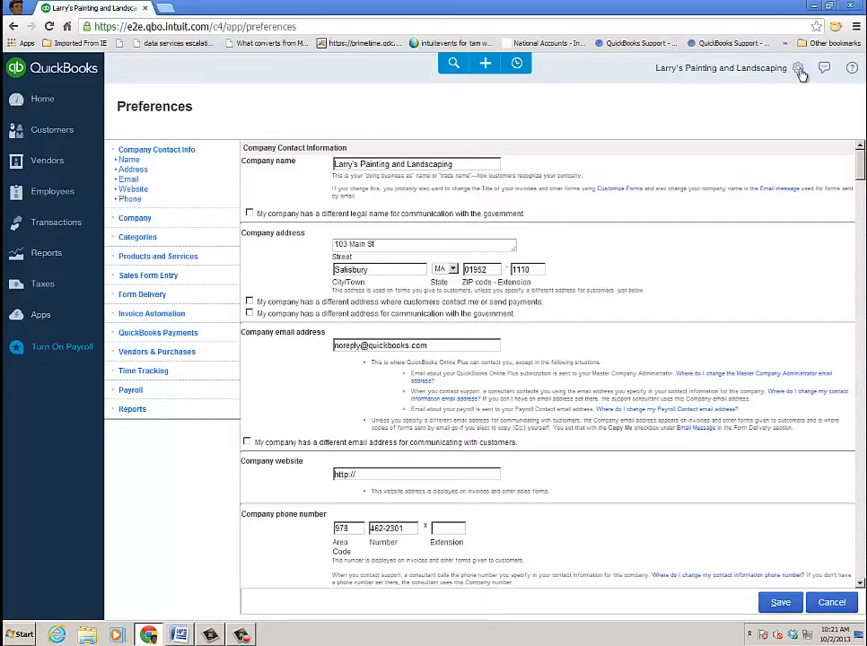
left_click(798, 68)
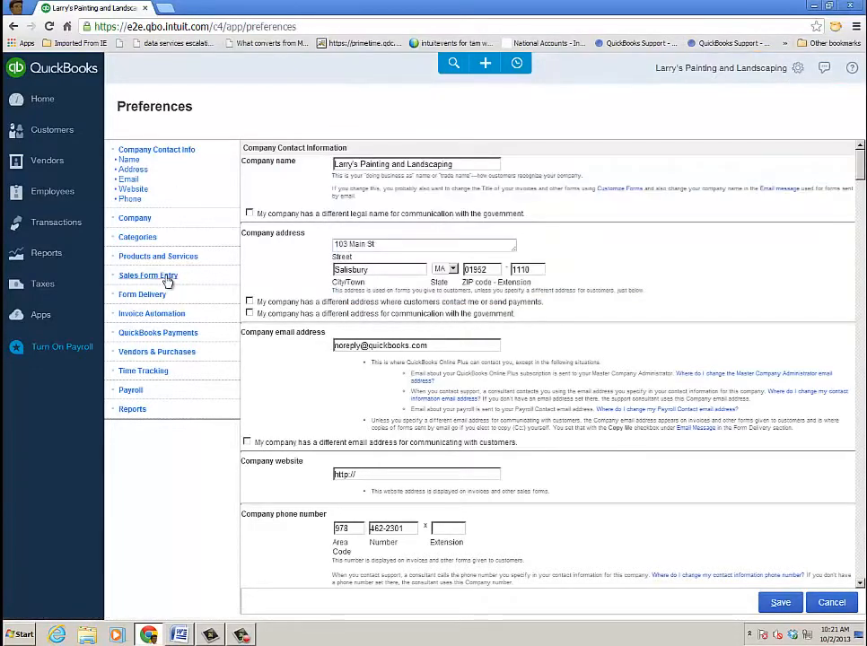
Enable Deposits alongside Discounts in Sales Form Entry and save the preferences.
left_click(148, 275)
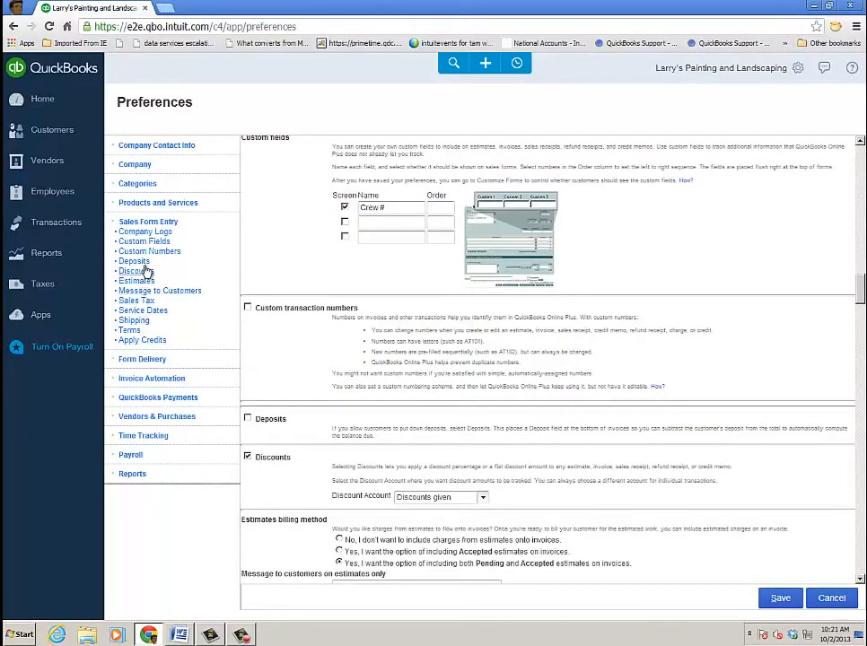
scroll("down", 3)
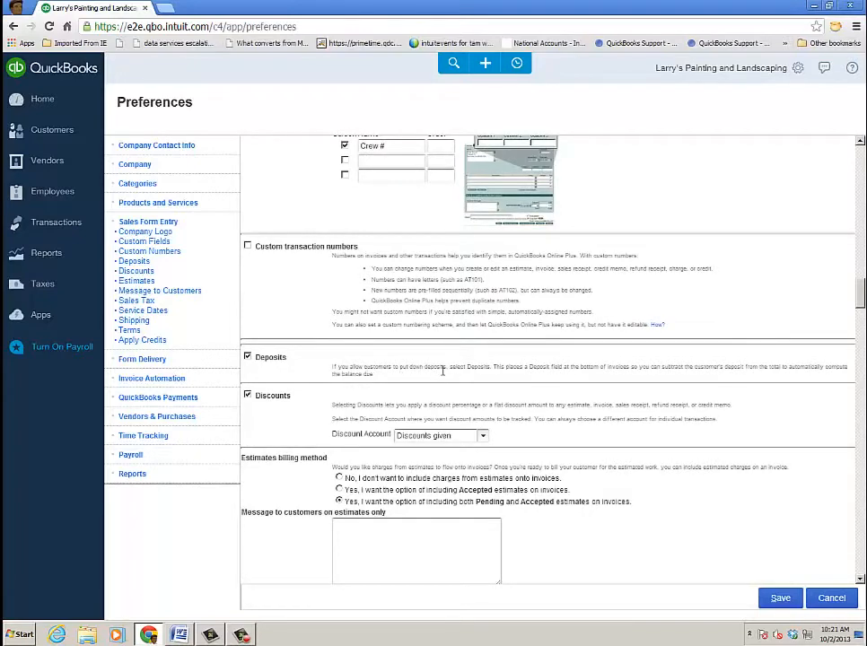
mouse_move(560, 378)
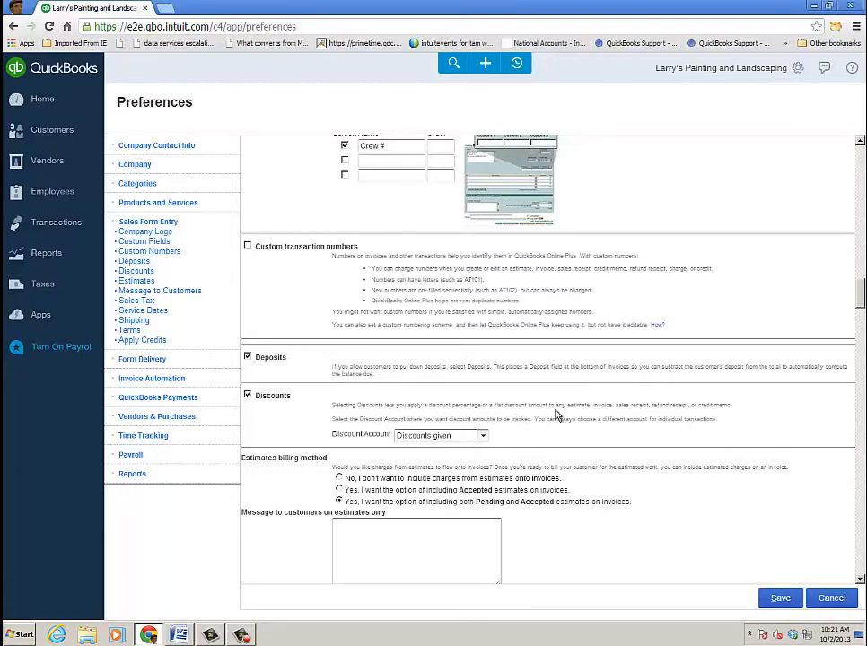
mouse_move(720, 419)
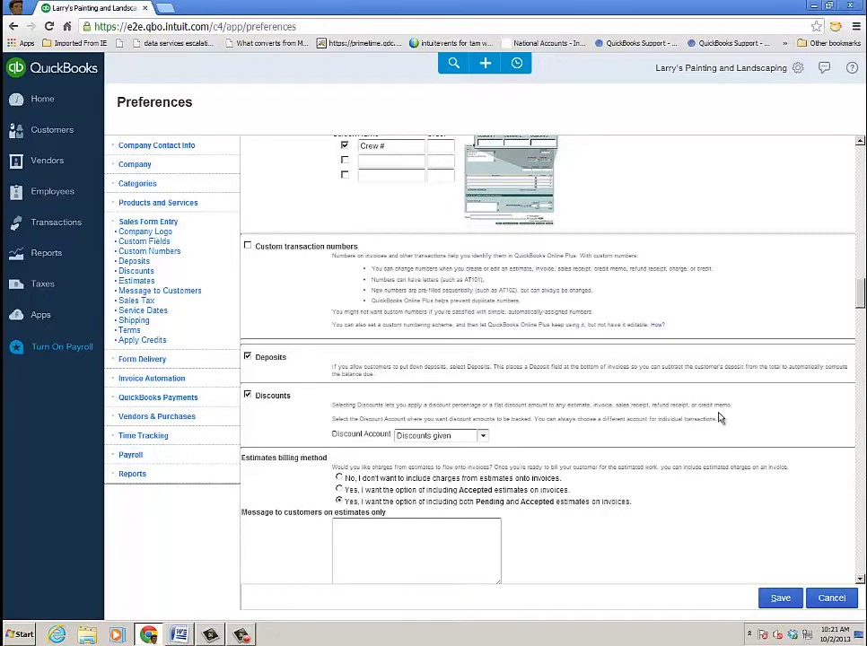
mouse_move(492, 438)
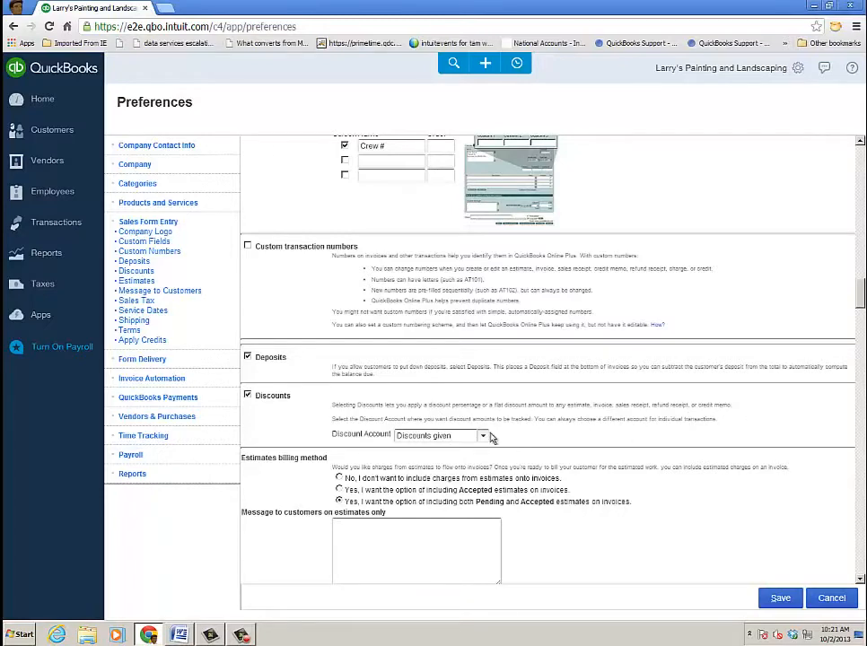
left_click(483, 435)
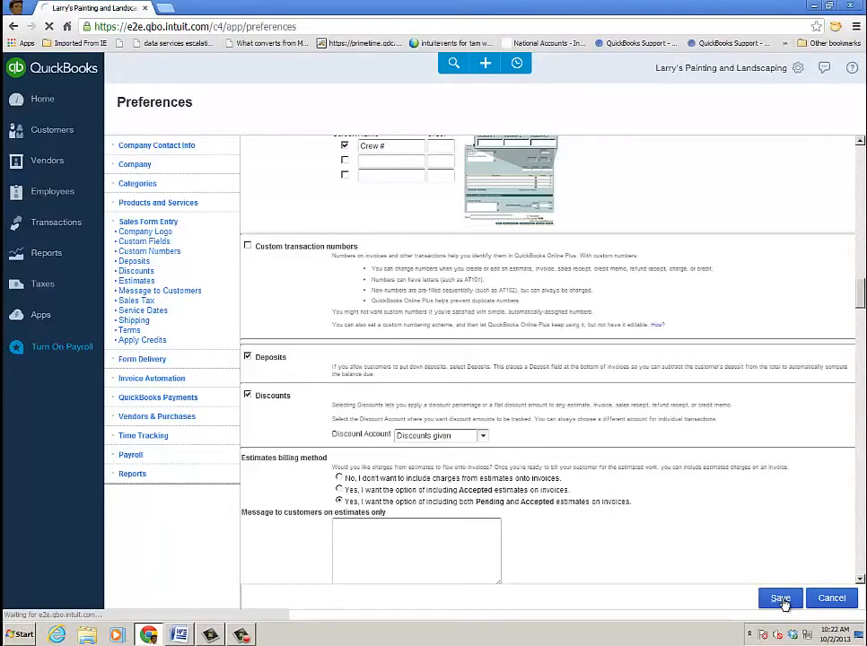
left_click(779, 598)
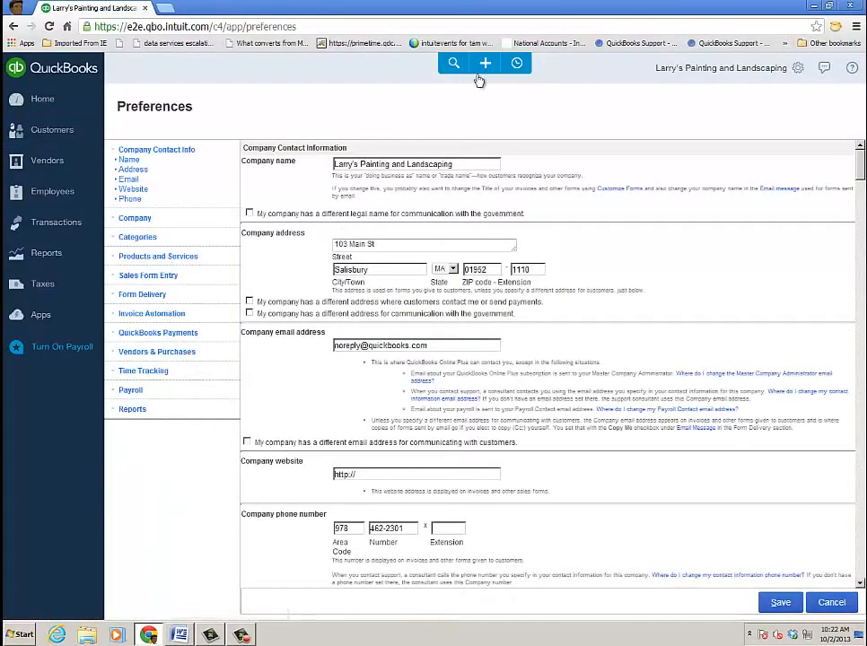
Start a new invoice from the + Create menu.
left_click(486, 63)
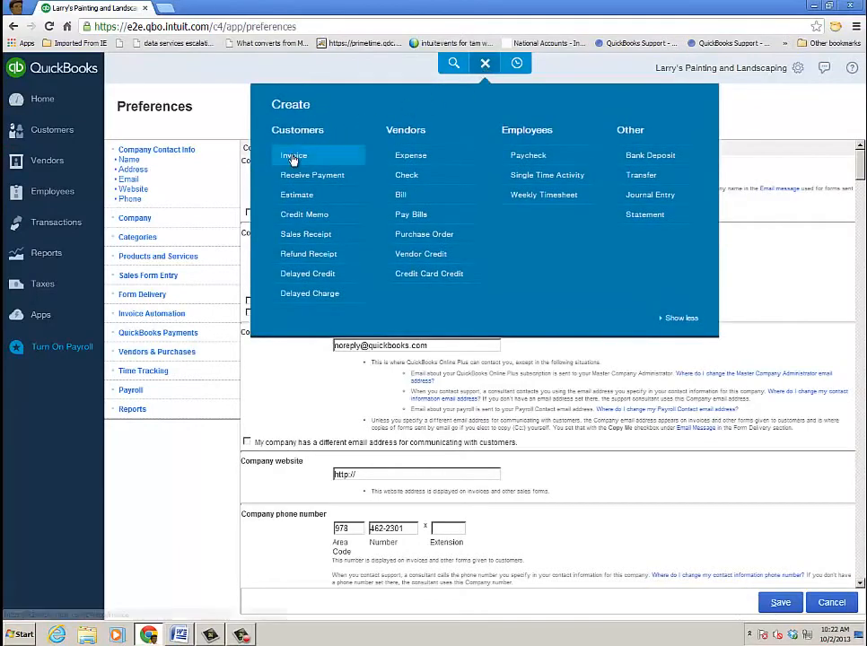
left_click(295, 154)
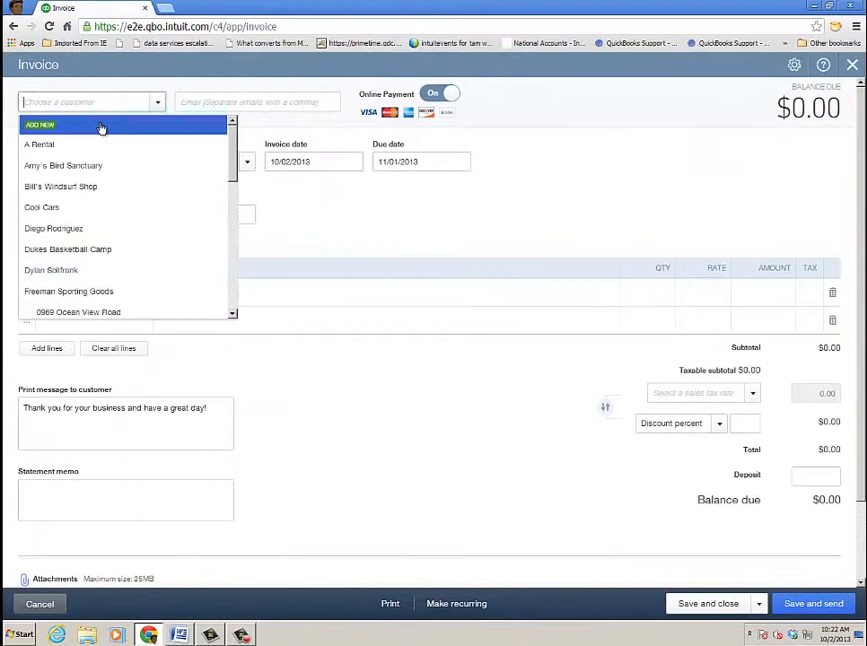
mouse_move(63, 166)
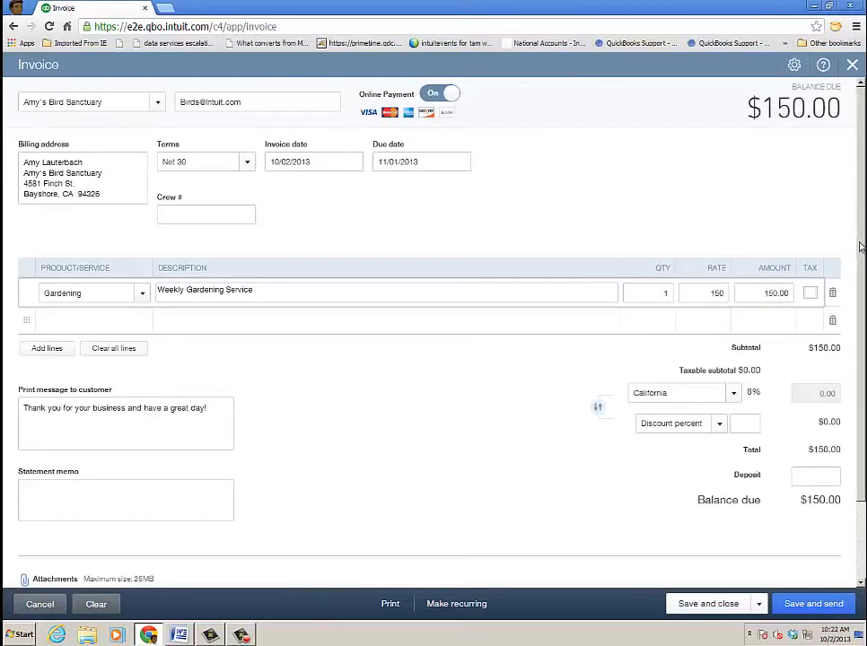
Mark the Gardening line taxable, enter a 10% discount and a $10 deposit.
scroll("down", 3)
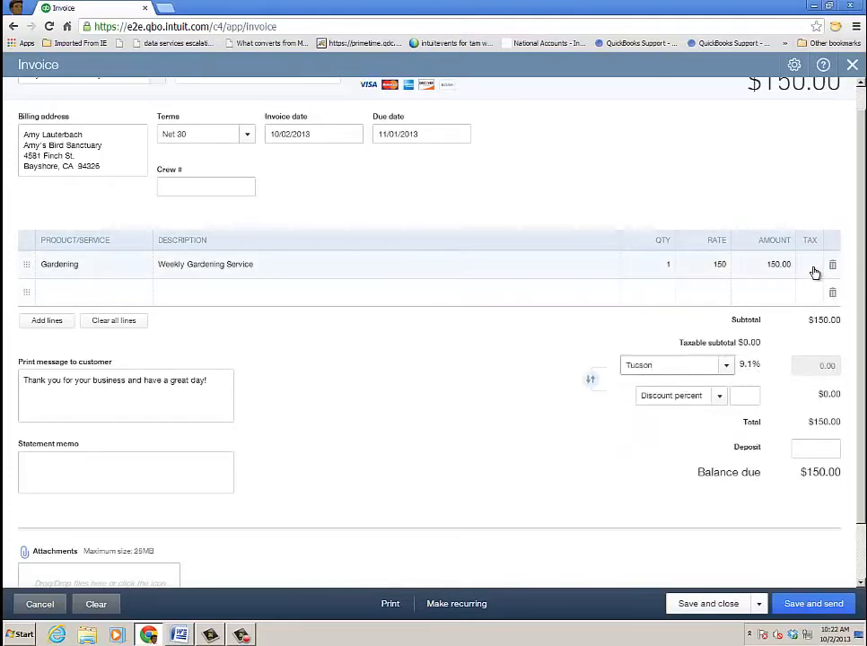
left_click(810, 264)
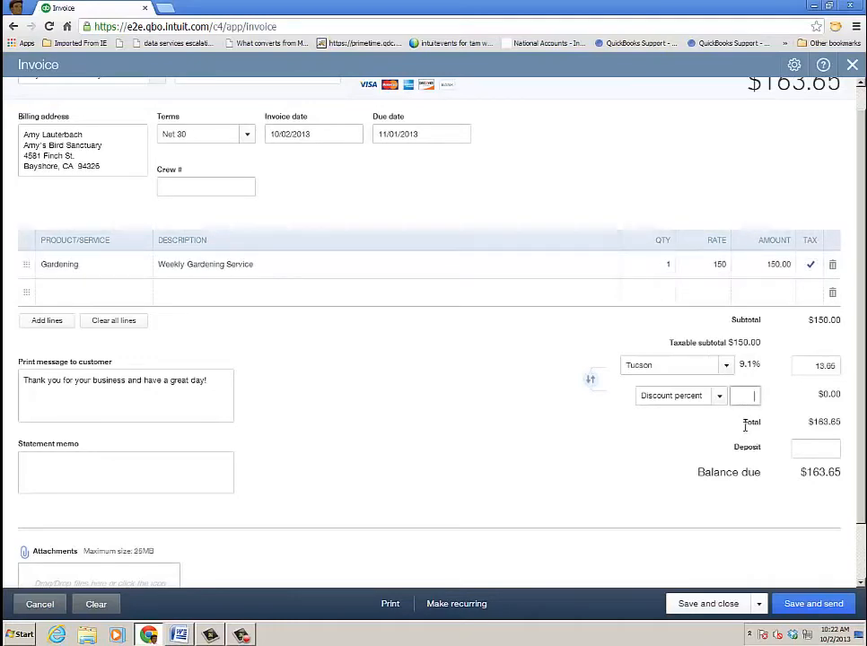
type("10%")
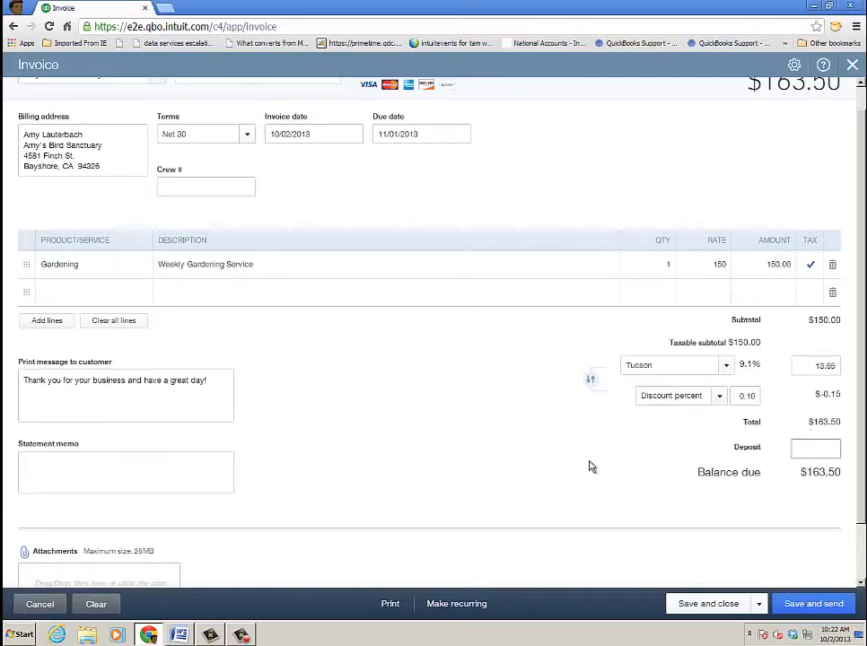
type("10")
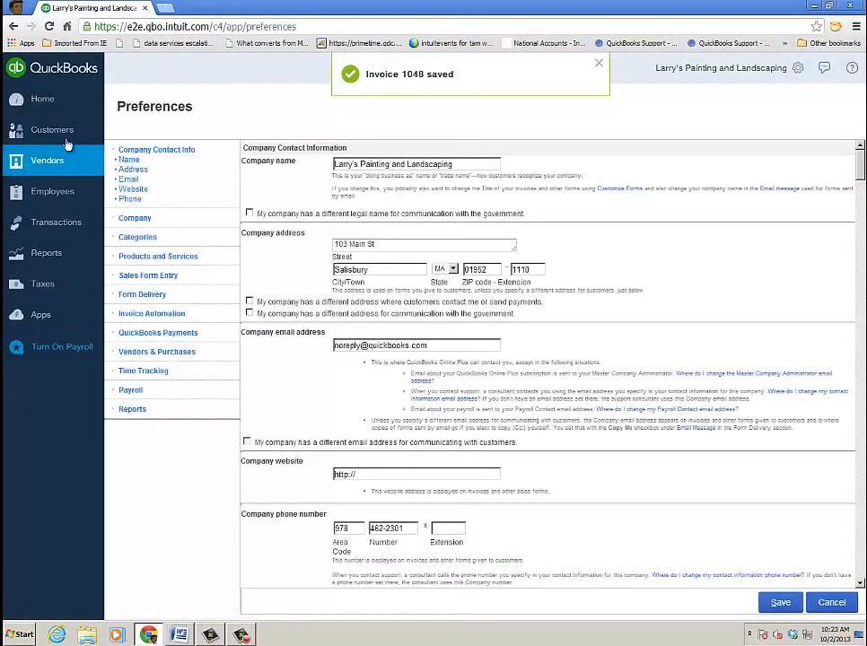
Open invoice 1048 from Amy's Bird Sanctuary's transactions and show its More actions.
left_click(52, 129)
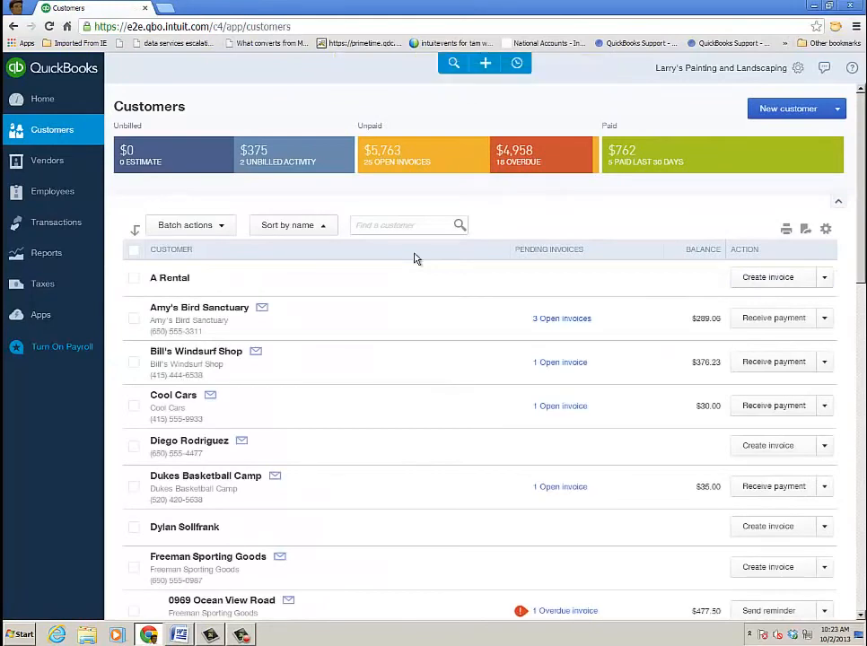
left_click(200, 307)
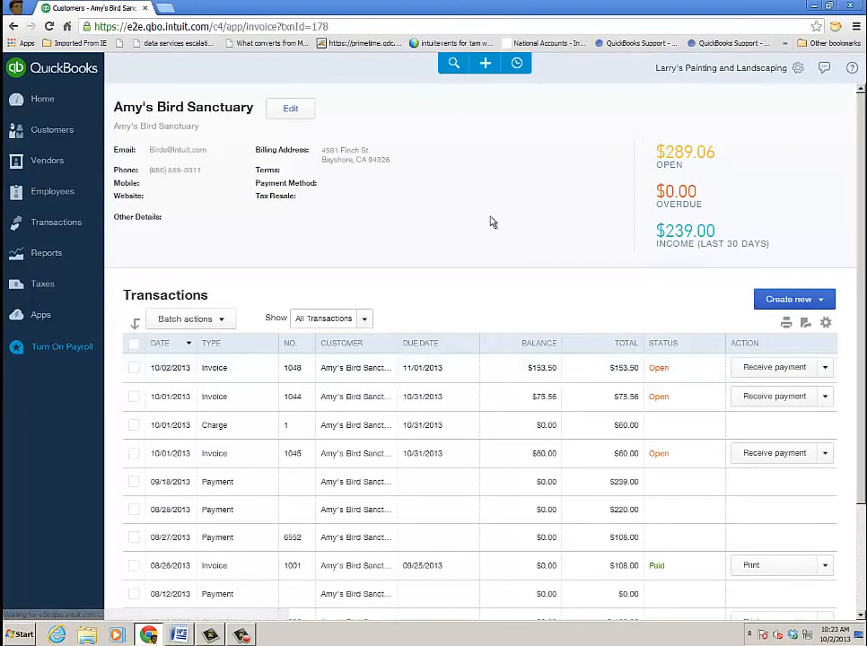
left_click(215, 367)
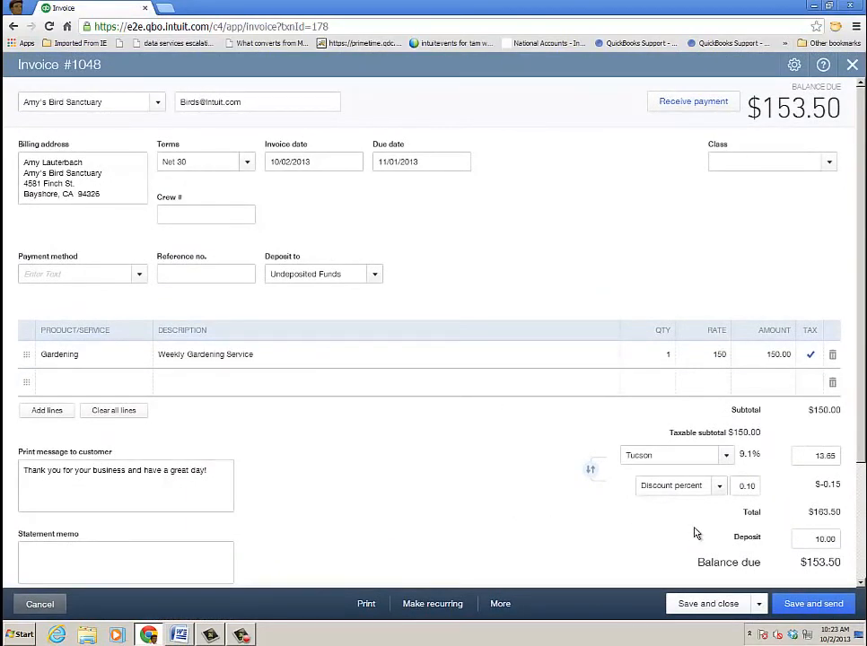
mouse_move(537, 508)
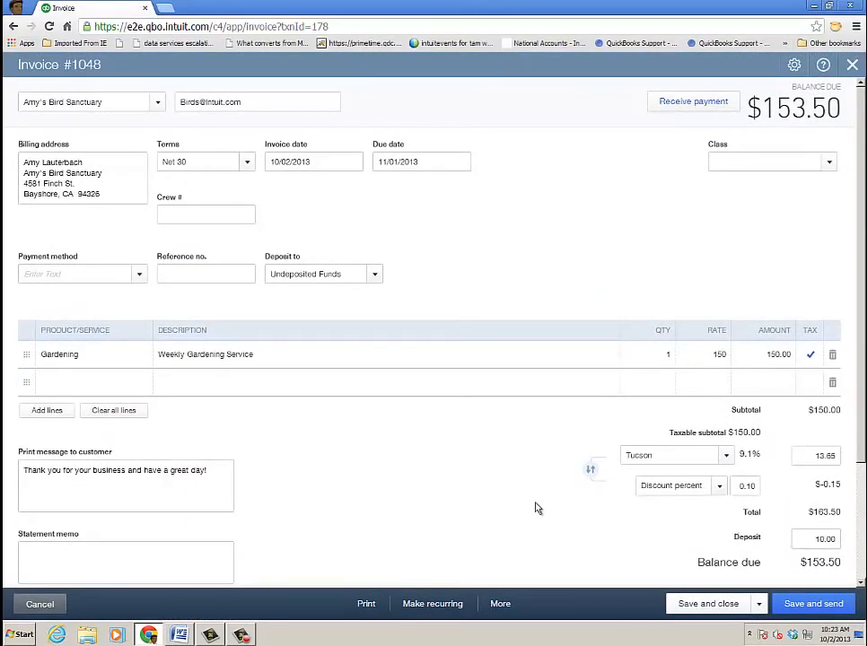
left_click(500, 603)
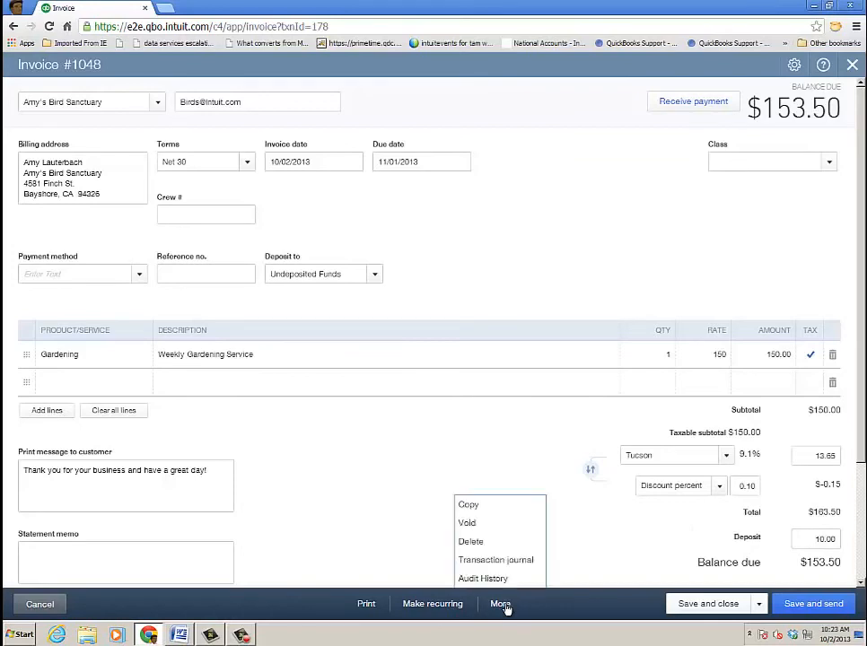
View the transaction journal for invoice 1048.
left_click(496, 559)
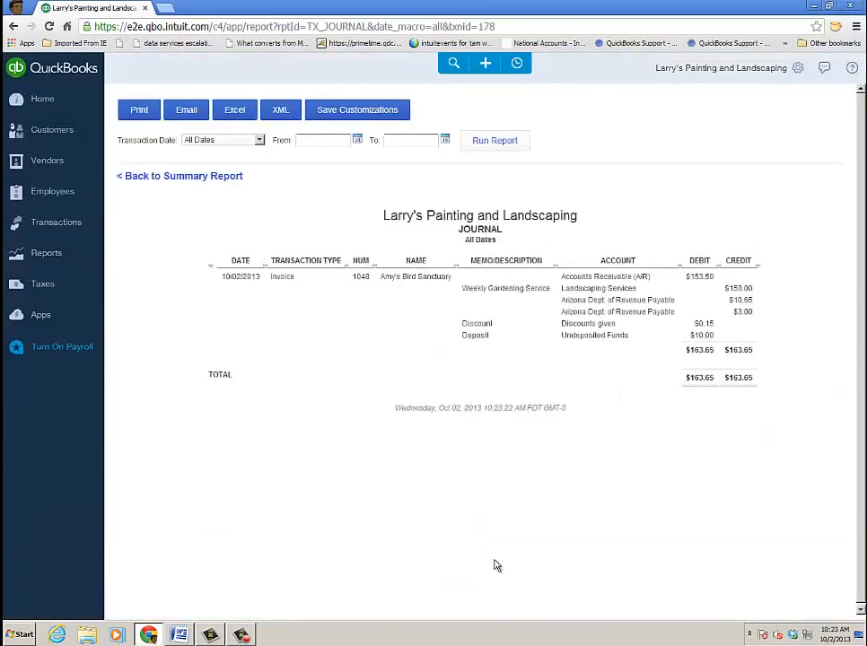
mouse_move(641, 389)
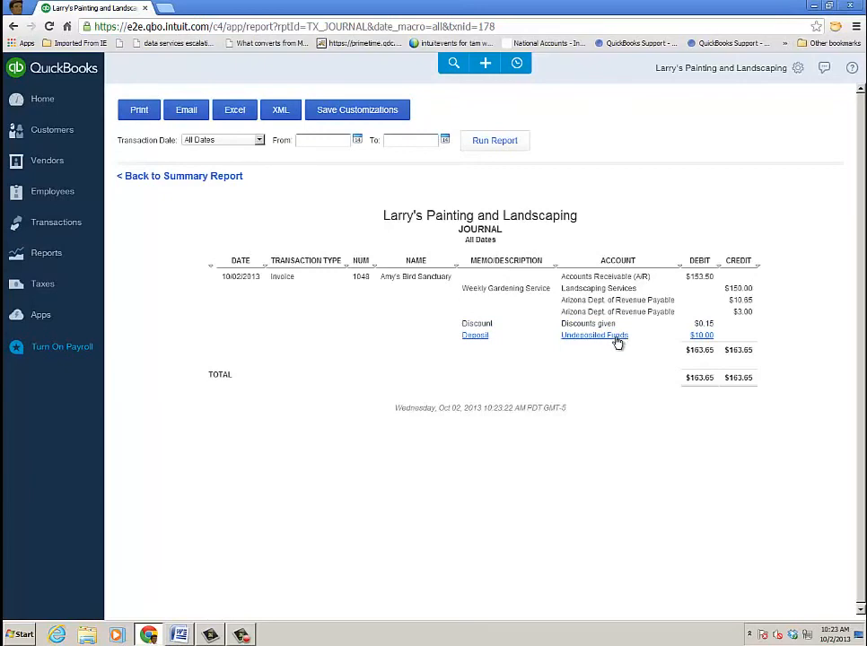
mouse_move(703, 336)
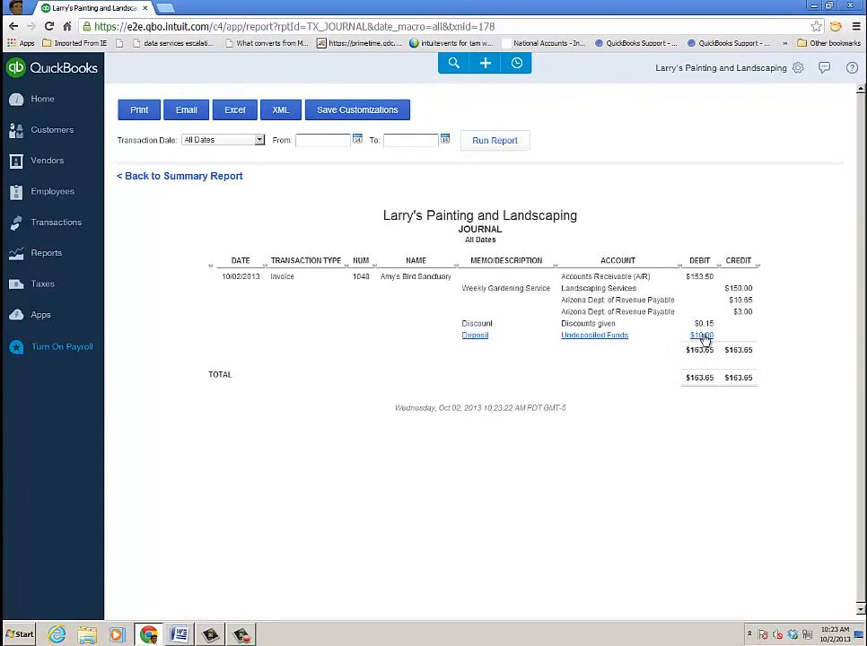
mouse_move(687, 441)
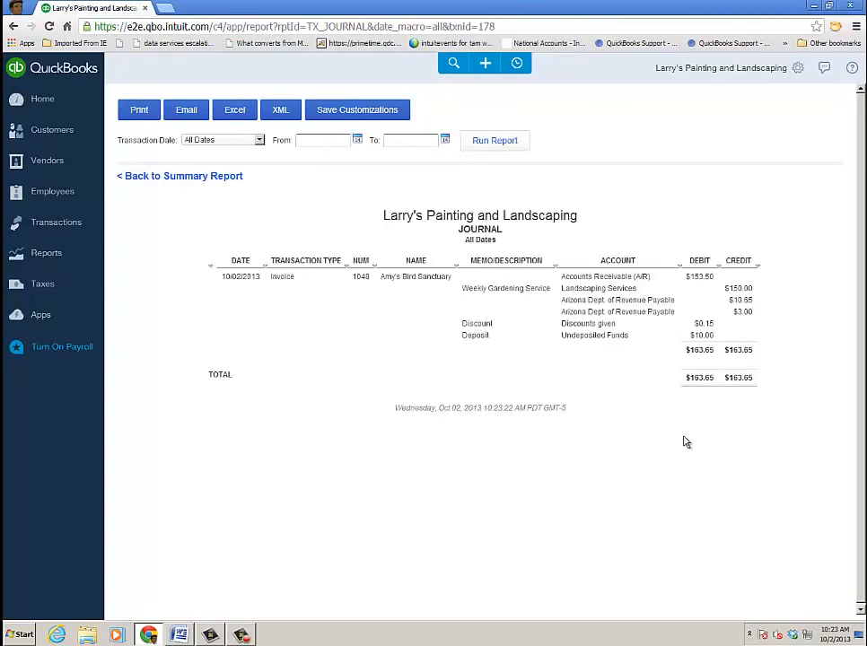
mouse_move(646, 460)
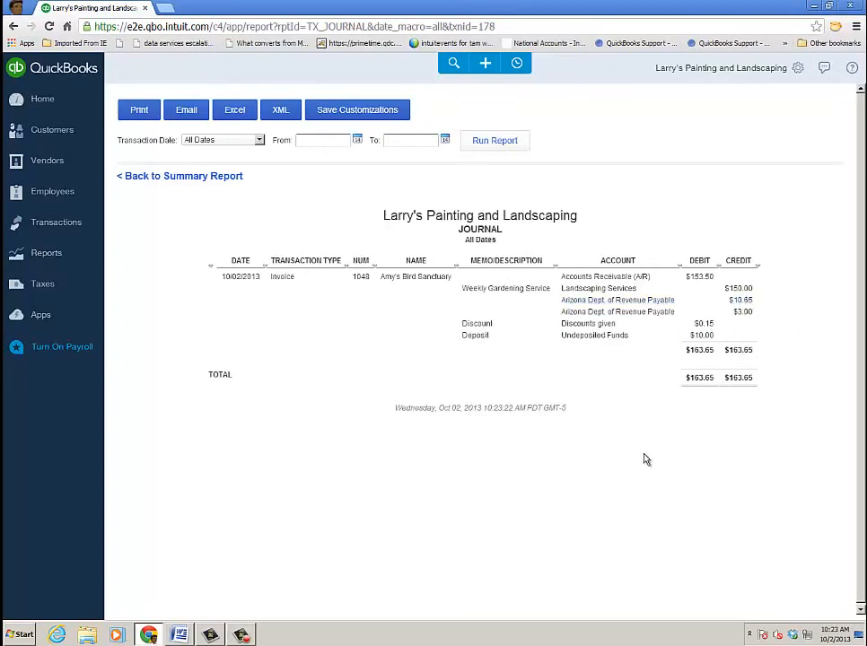